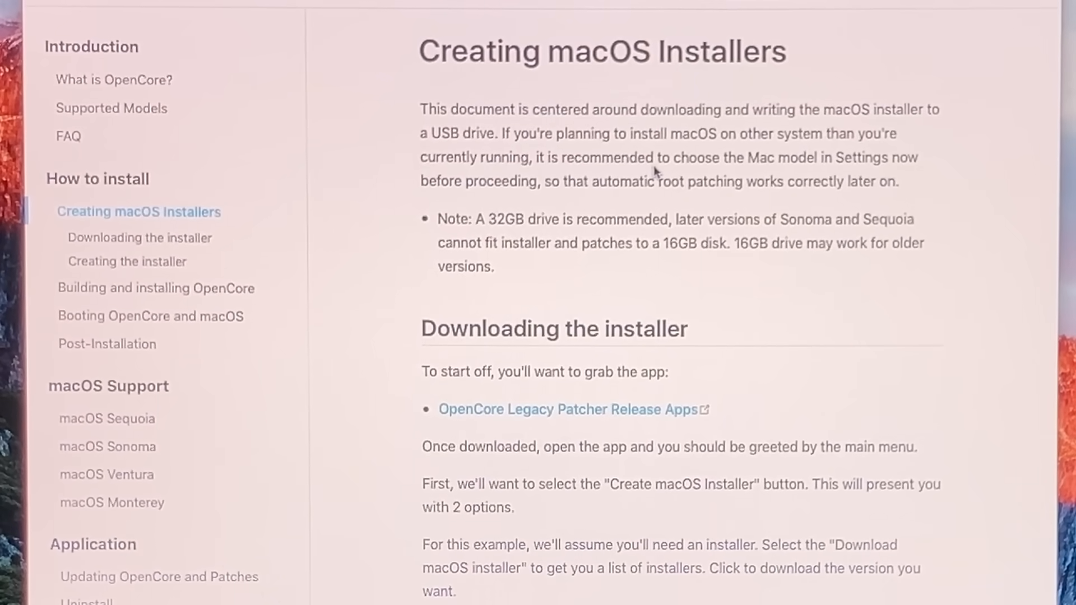
mouse_move(645, 287)
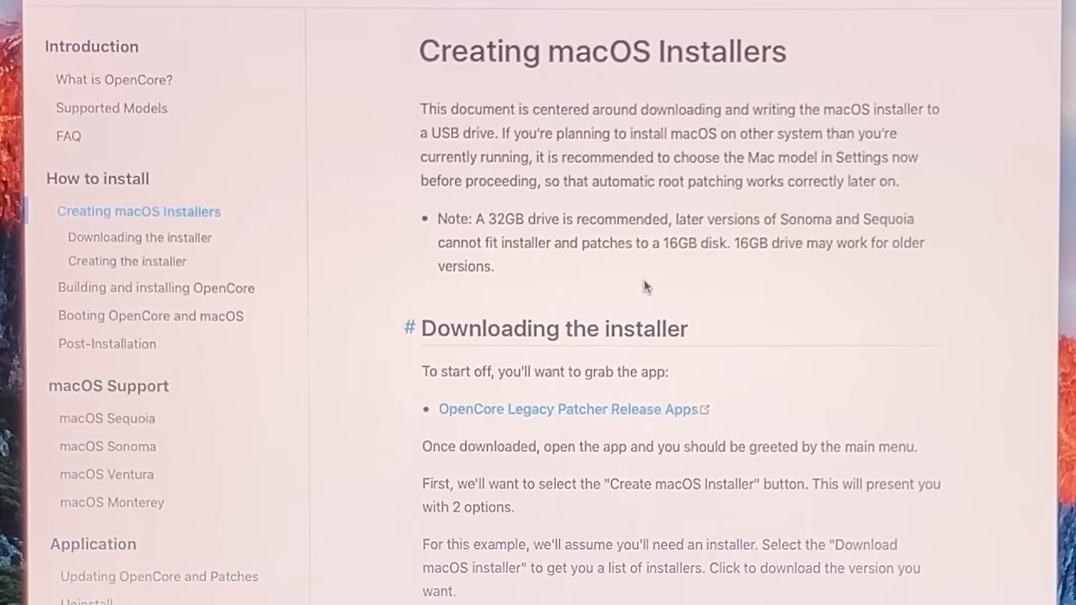
Step: Download OpenCore-Patcher.pkg to the desktop, try opening it, dismiss the error, and move the icon
right_click(426, 273)
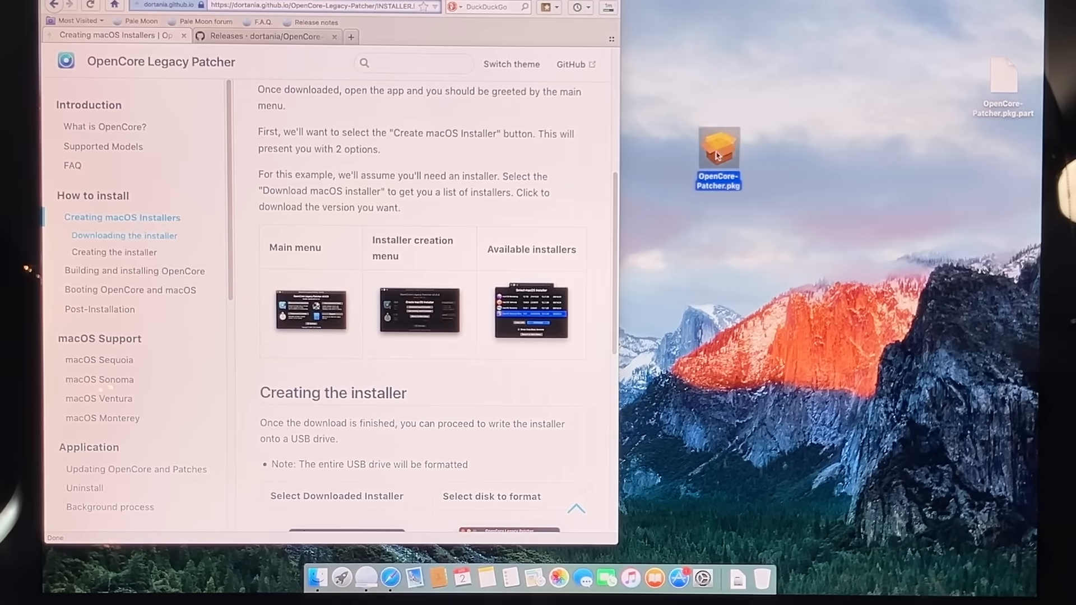
double_click(719, 155)
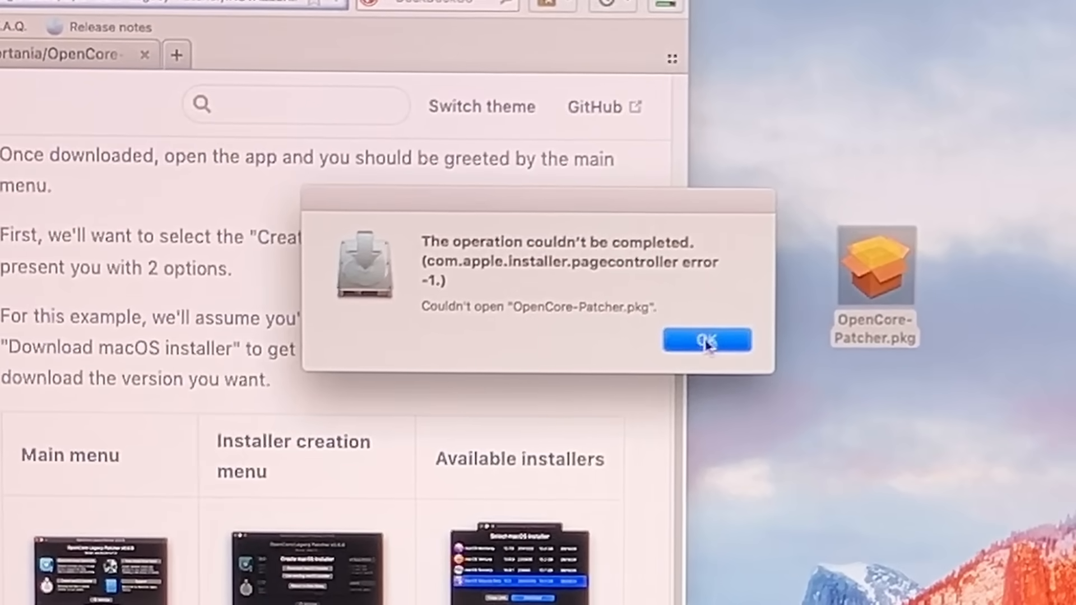
left_click(707, 341)
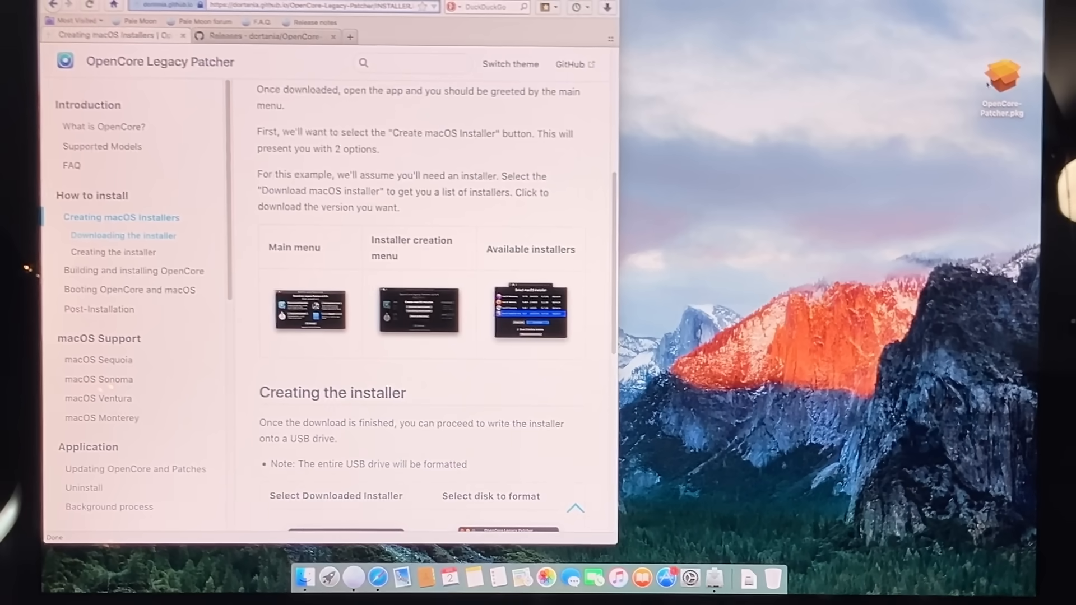
left_click_drag(1002, 72, 694, 219)
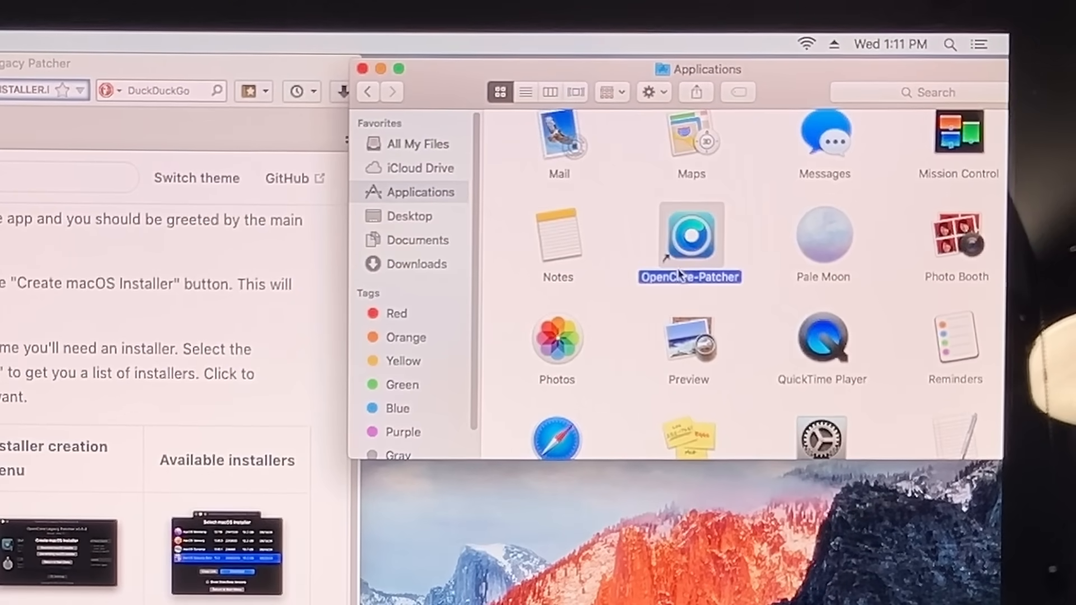
Step: Launch OpenCore-Patcher, go to Download macOS Installer, and select macOS Sequoia 15.4
double_click(690, 236)
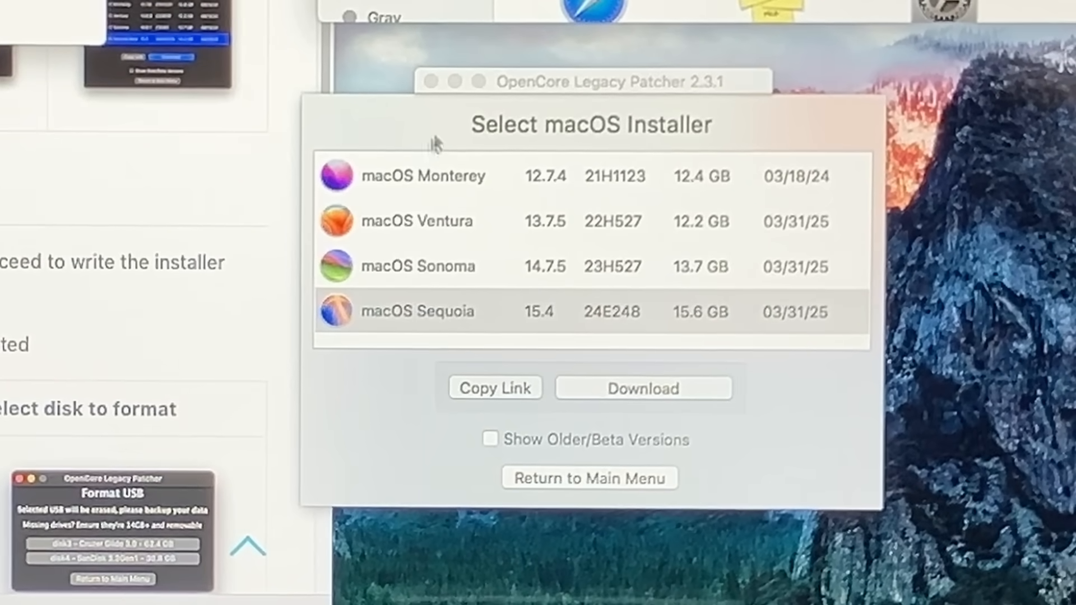
left_click(416, 311)
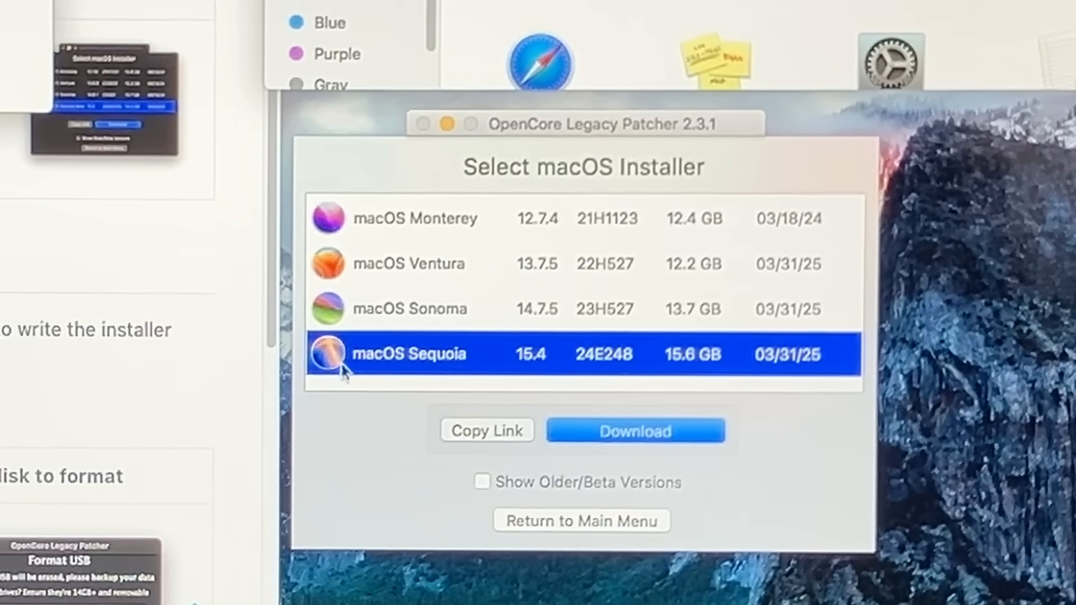
left_click(633, 430)
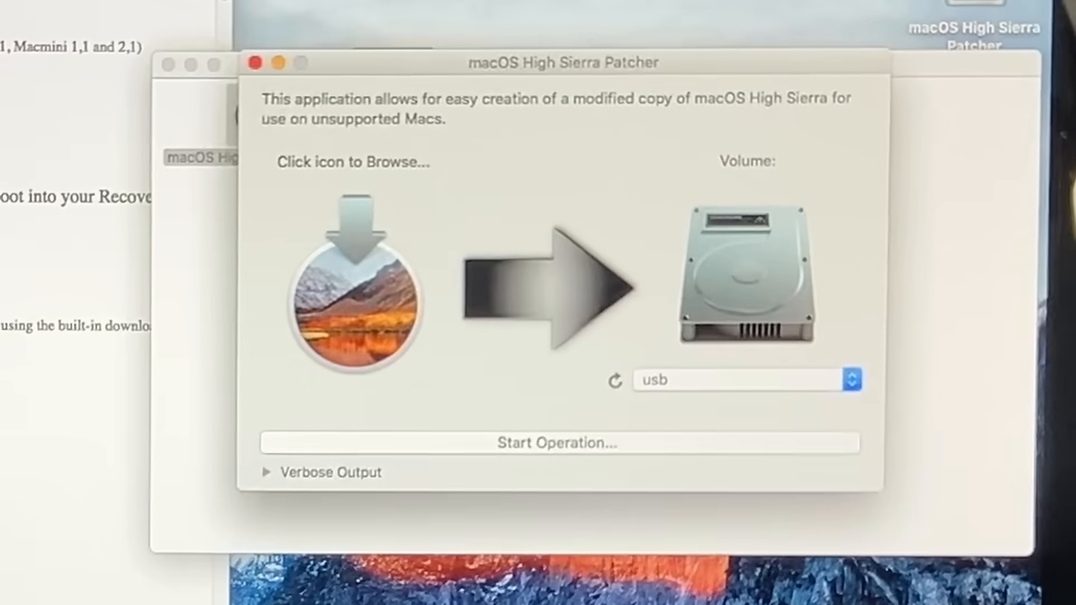
Step: Download High Sierra from Apple, run macOS Post Install patching, and reboot into High Sierra
left_click(350, 292)
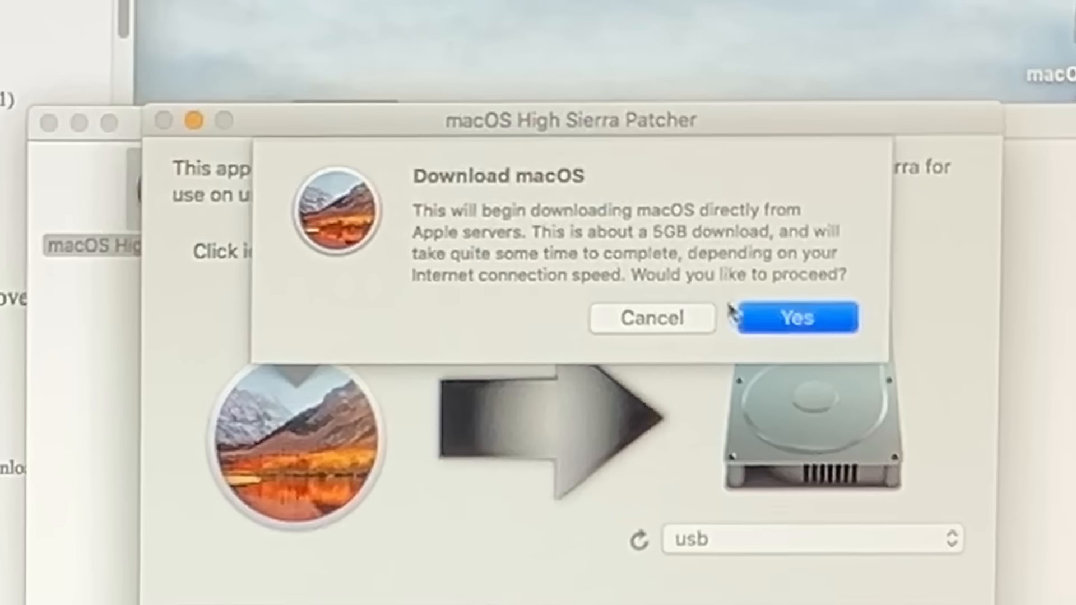
left_click(795, 317)
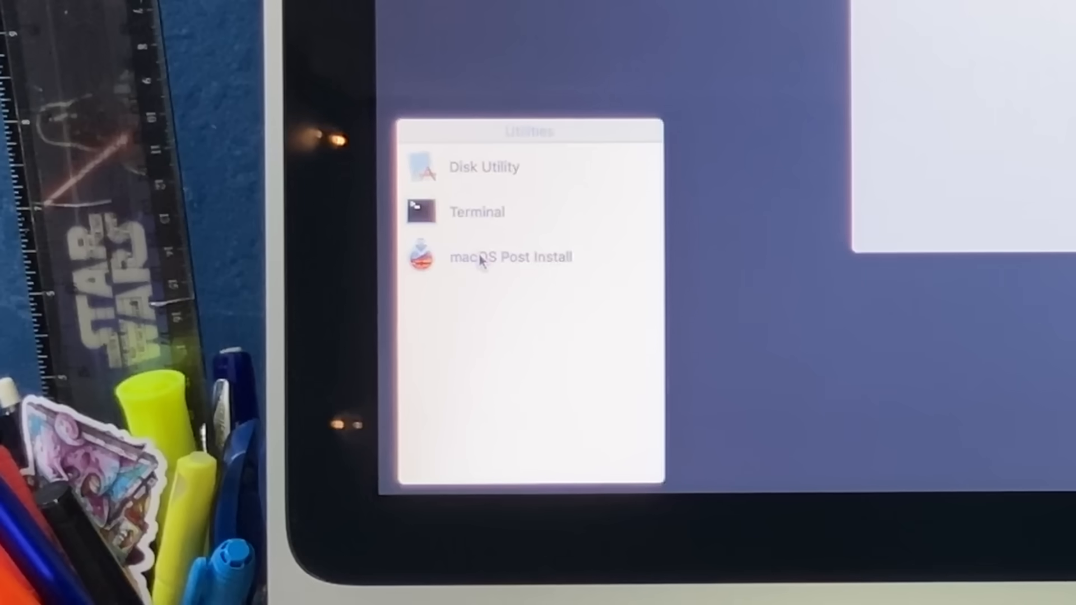
double_click(510, 256)
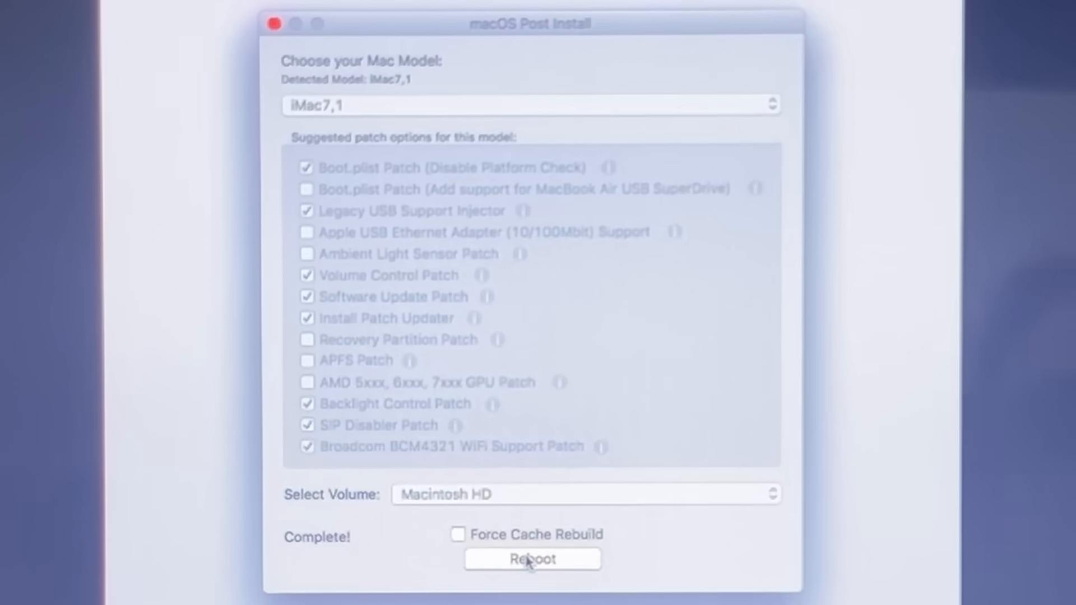
left_click(533, 559)
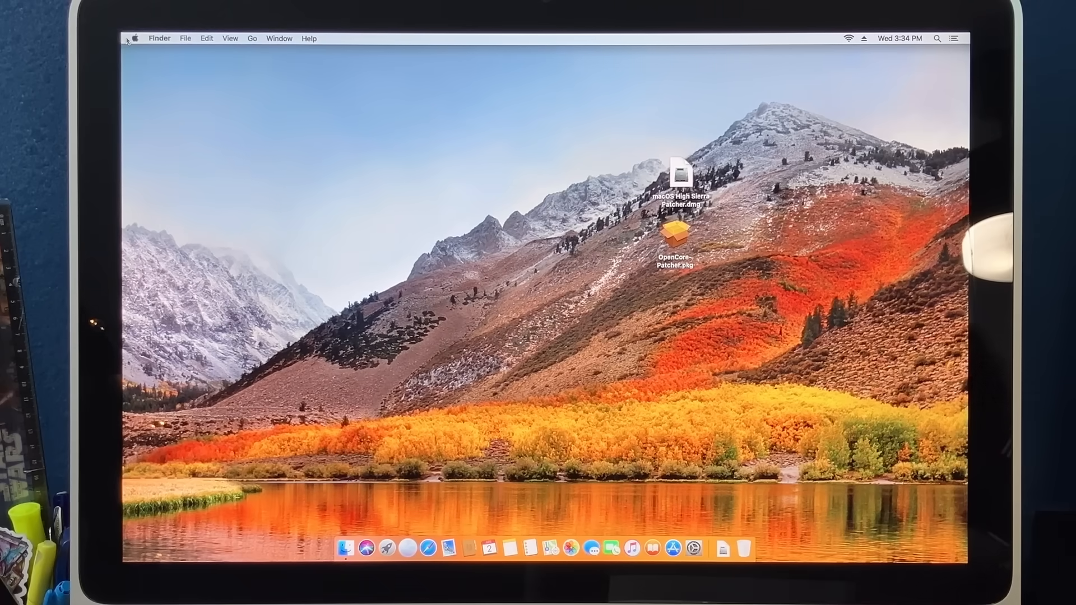
mouse_move(649, 244)
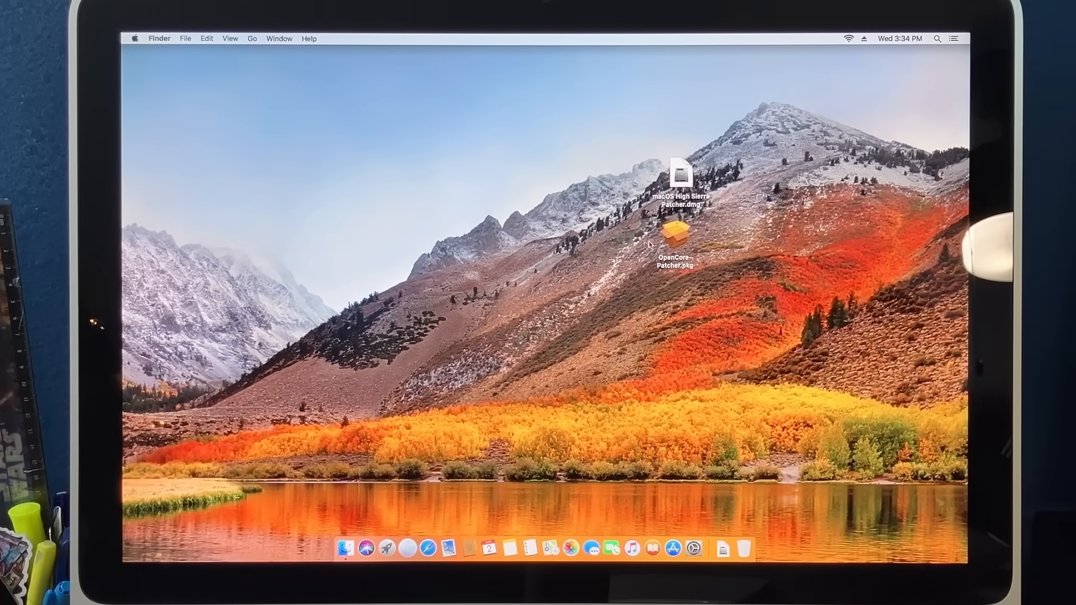
Step: Create a macOS installer from the existing Install macOS Sequoia 15.4 (24E248) download
double_click(669, 233)
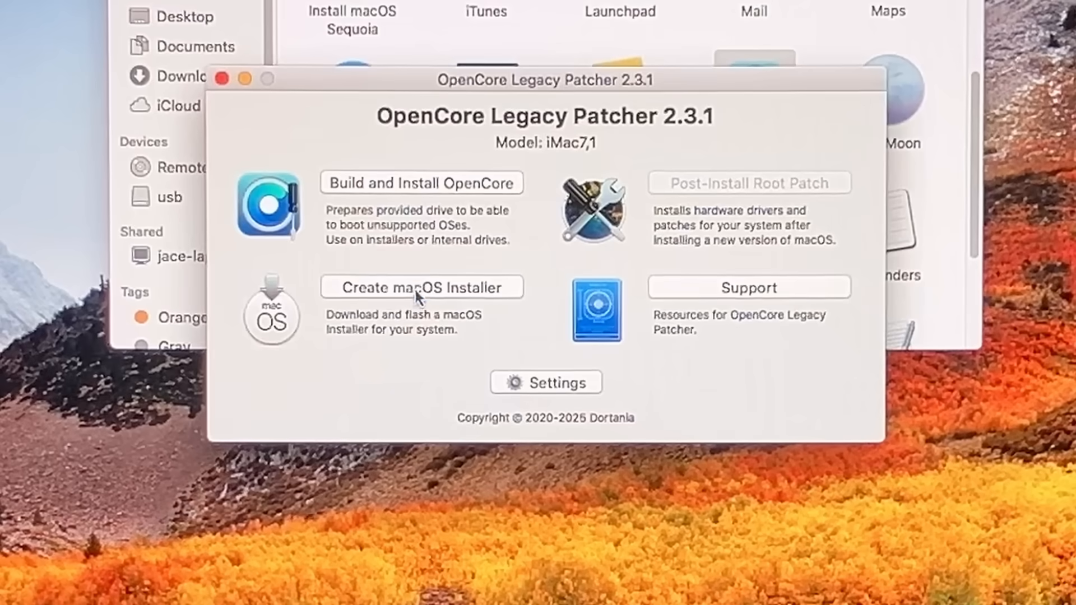
left_click(421, 287)
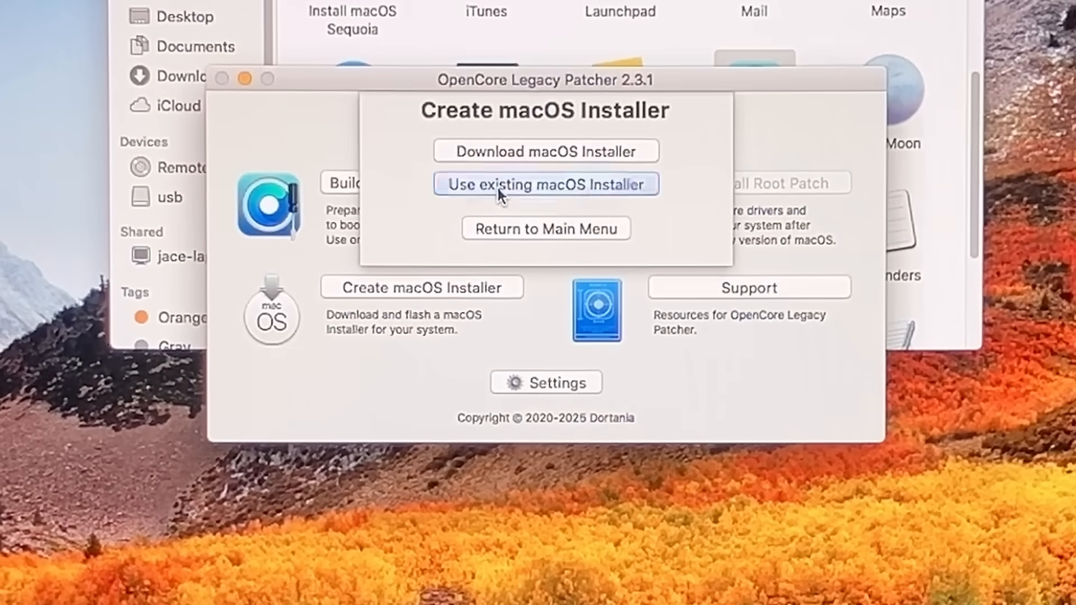
left_click(545, 183)
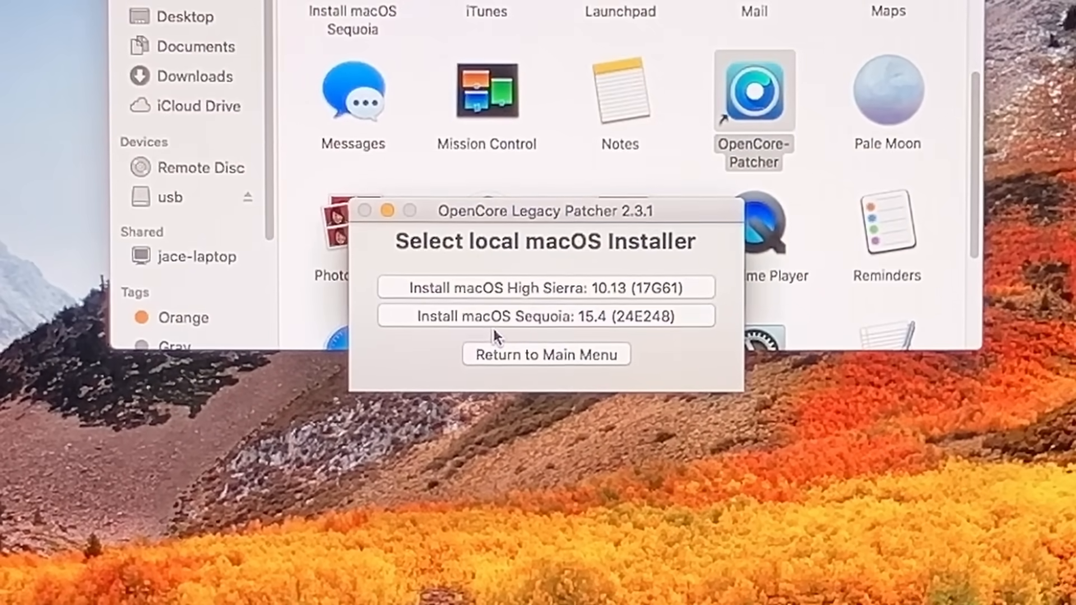
mouse_move(467, 352)
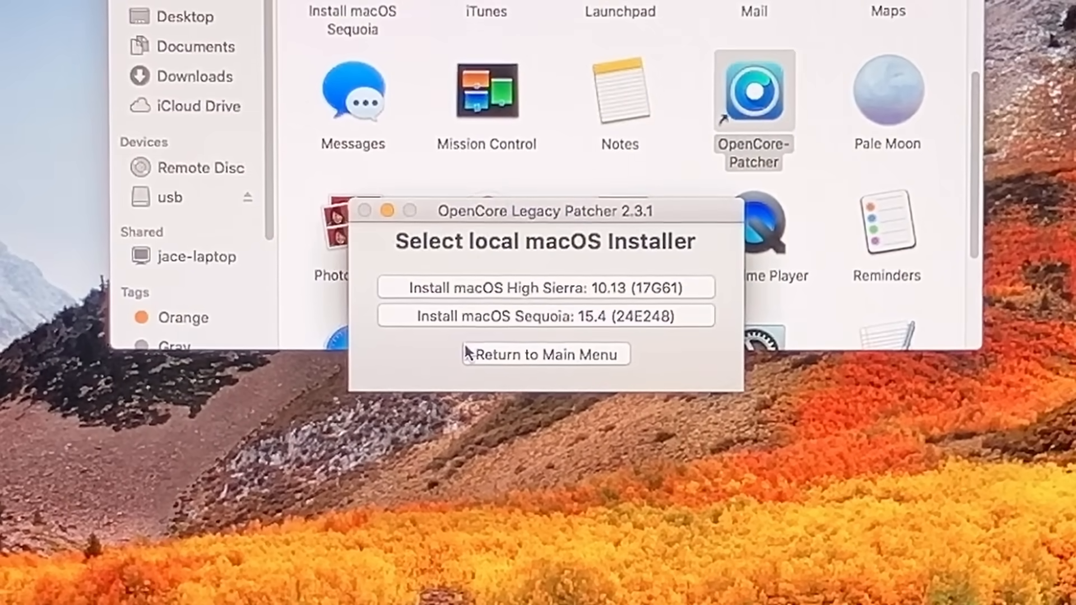
mouse_move(515, 323)
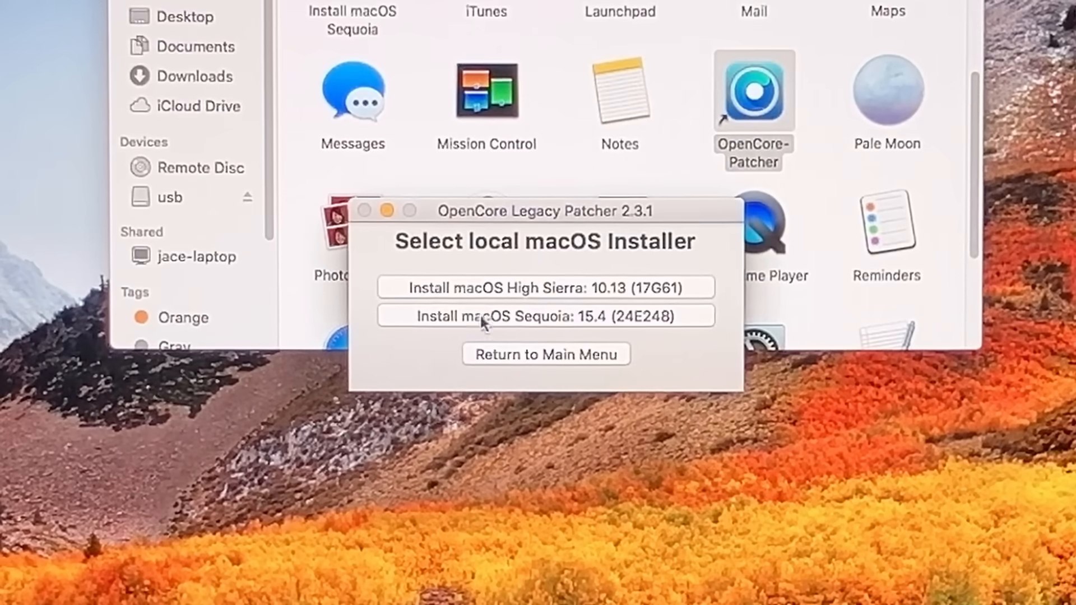
left_click(546, 316)
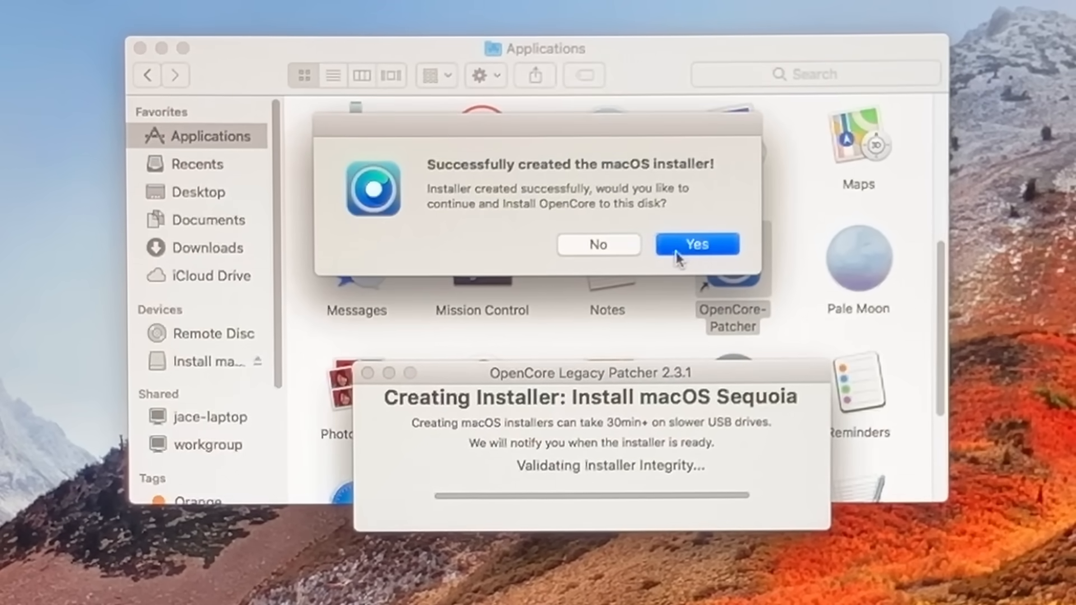
Step: Accept installing OpenCore to the USB disk, install it, and reboot
left_click(696, 244)
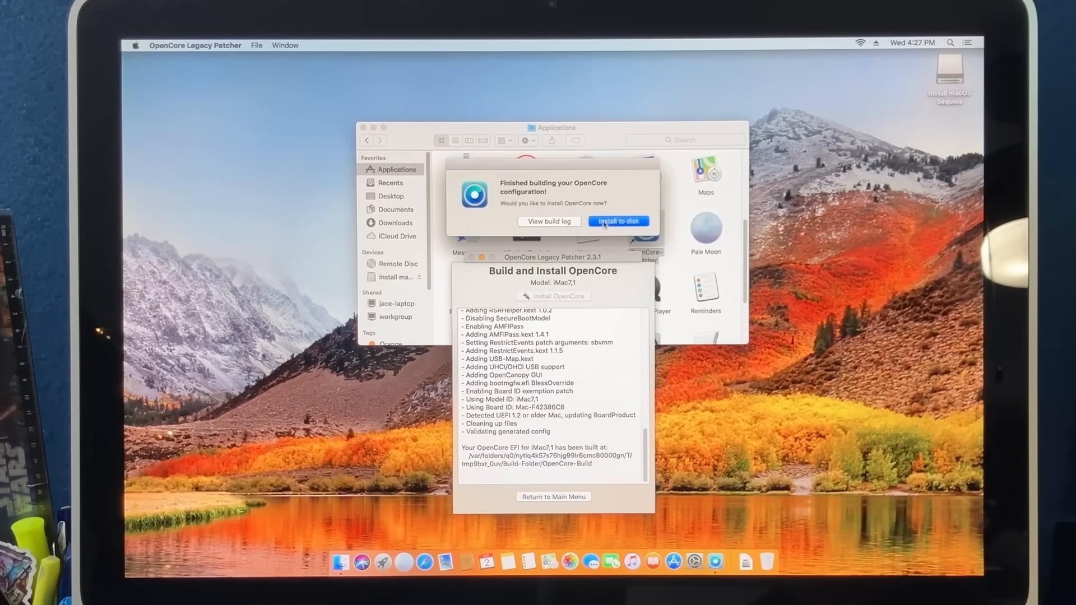
left_click(617, 220)
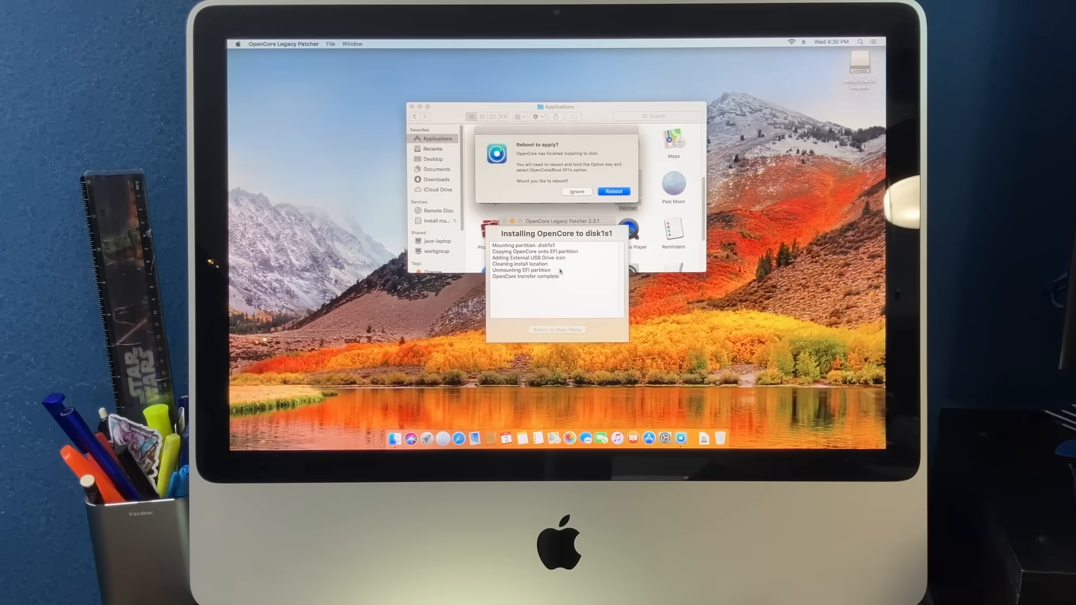
left_click(612, 192)
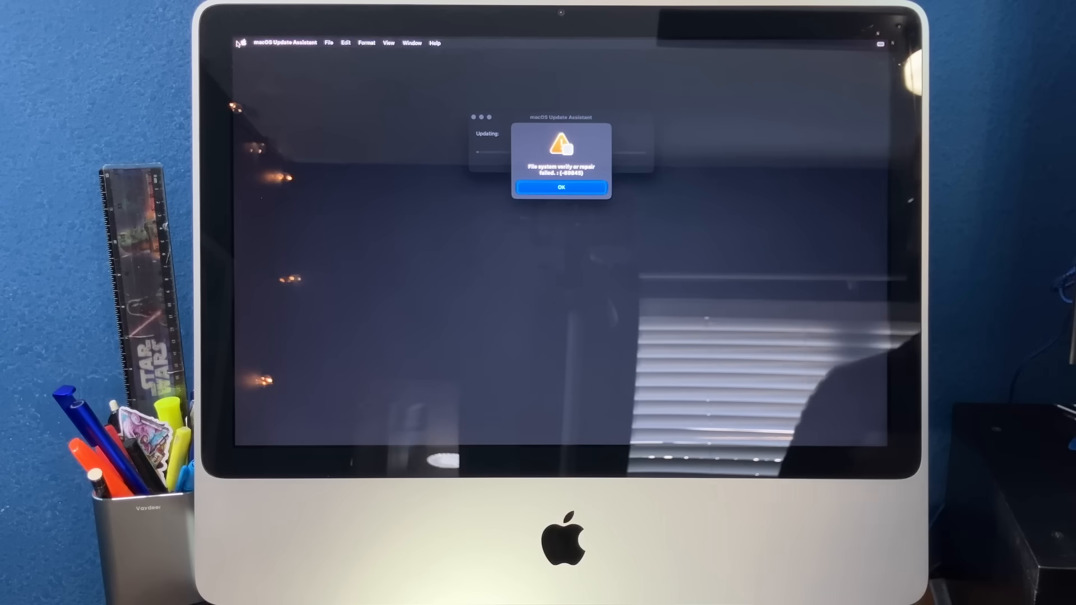
Step: Dismiss the 'File system verify or repair failed' alert
left_click(560, 187)
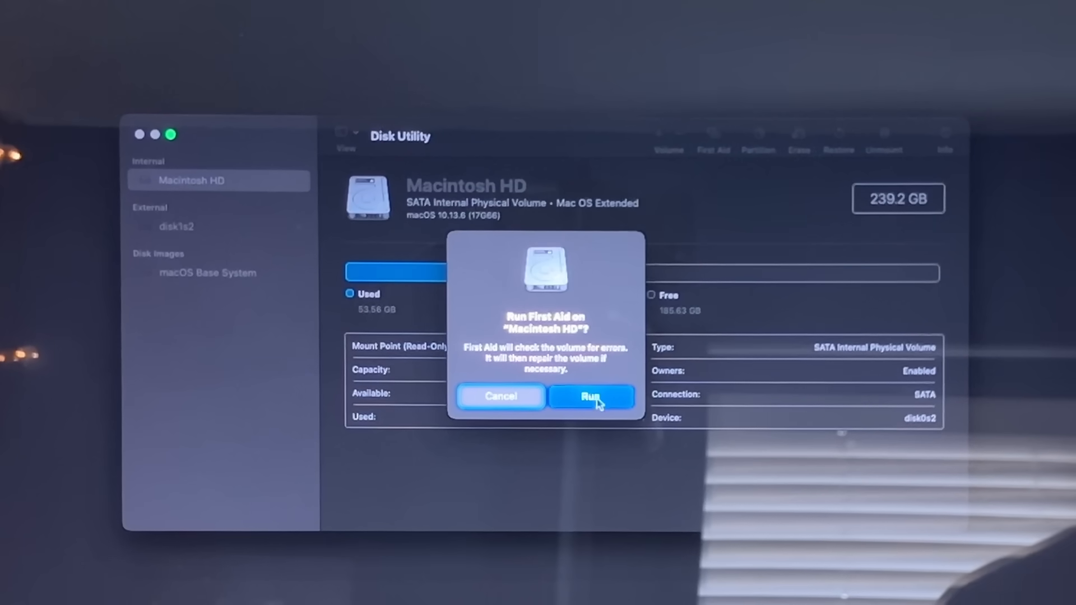
Step: Run First Aid on Macintosh HD, close the failure report, and erase it as APFS
left_click(591, 397)
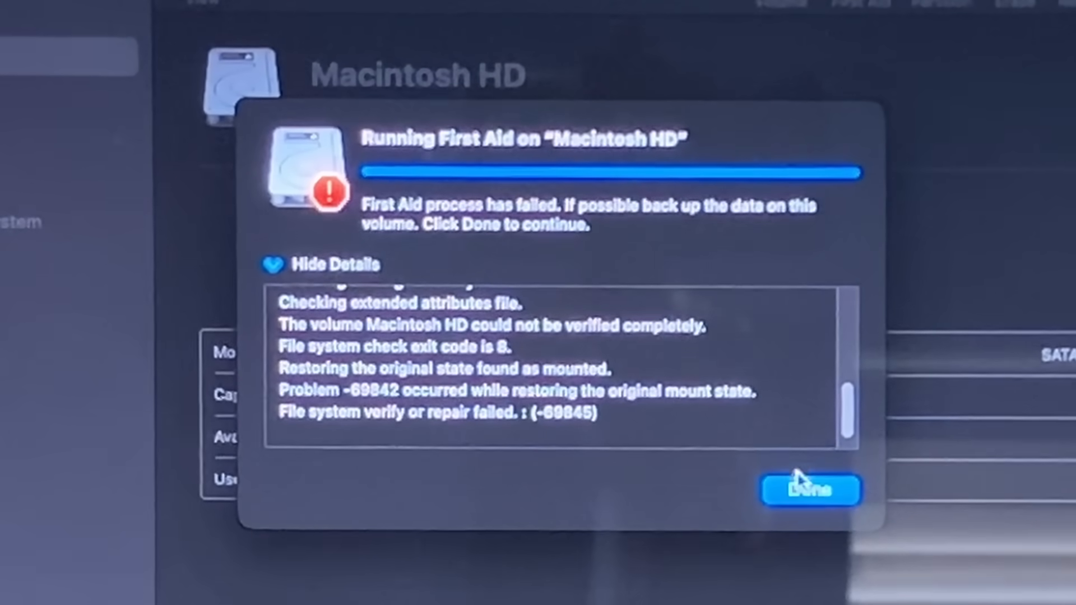
left_click(811, 490)
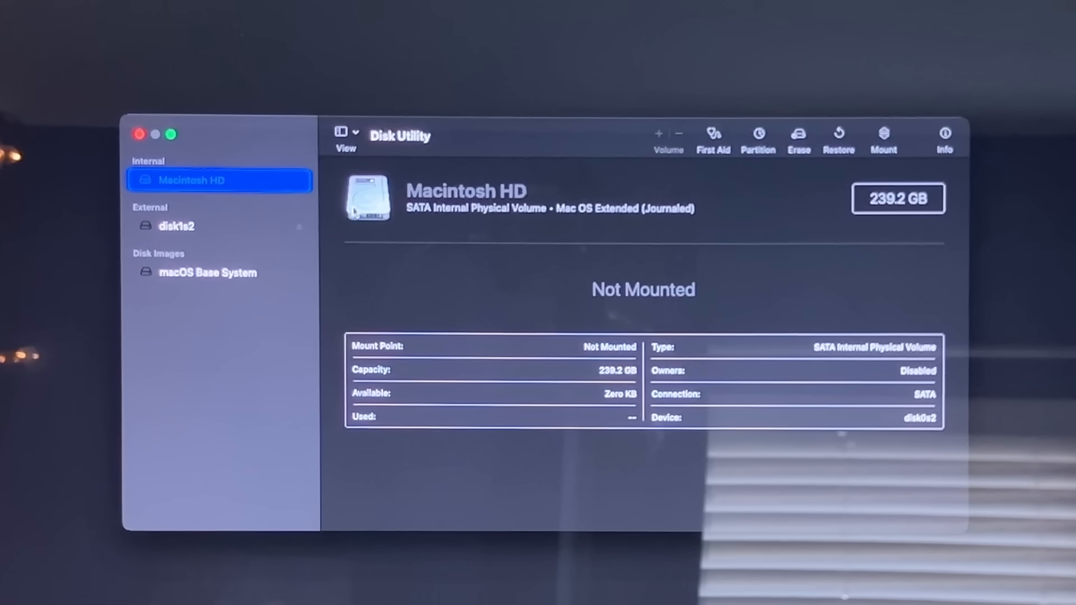
left_click(798, 134)
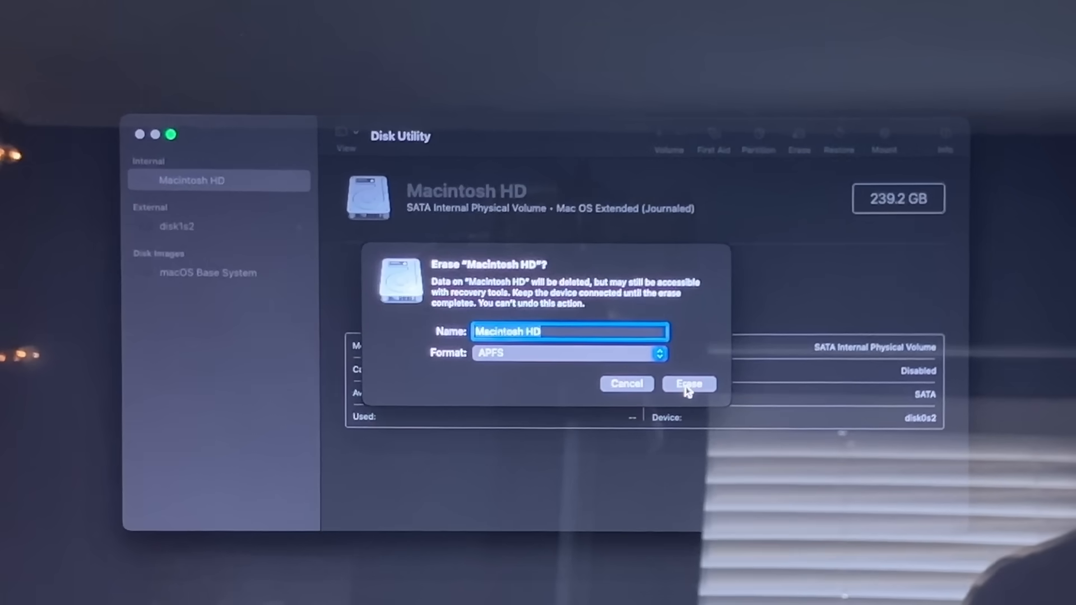
left_click(689, 383)
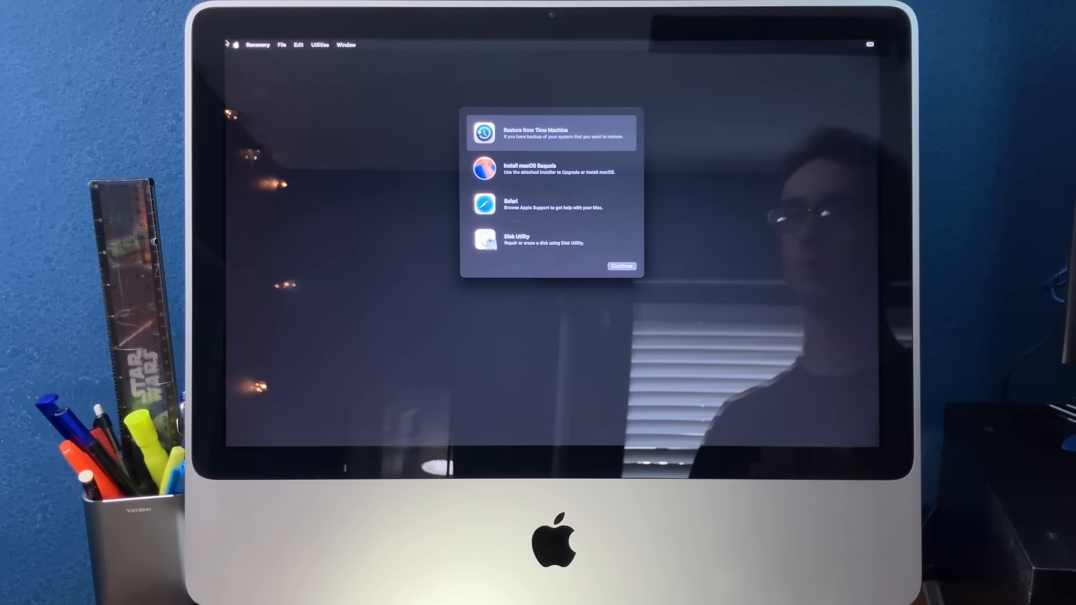
Step: Start installing macOS Sequoia from Recovery and dismiss the software update preparation error
left_click(620, 266)
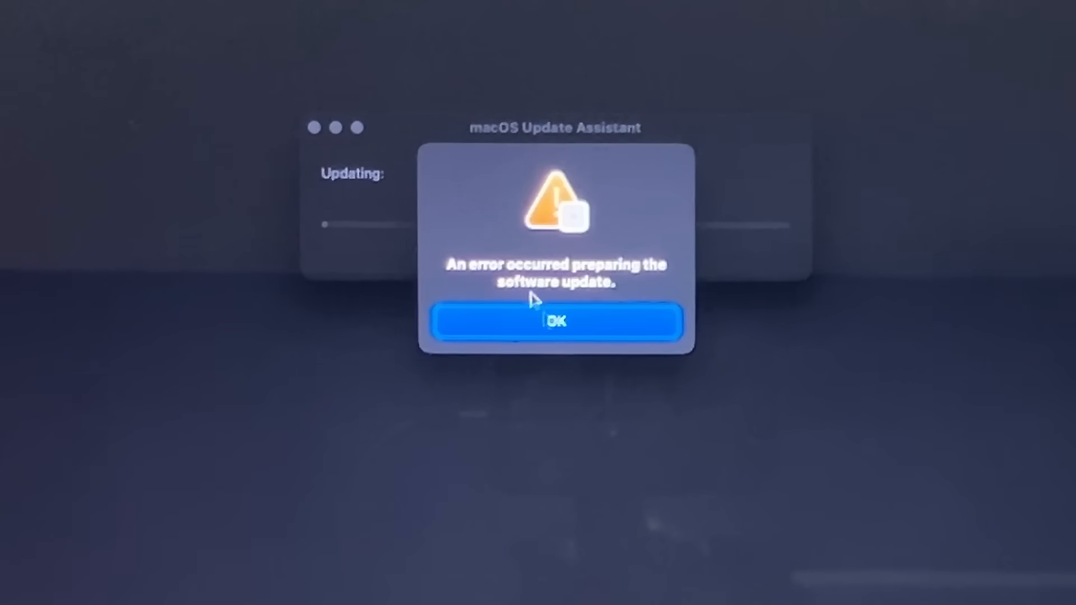
left_click(556, 321)
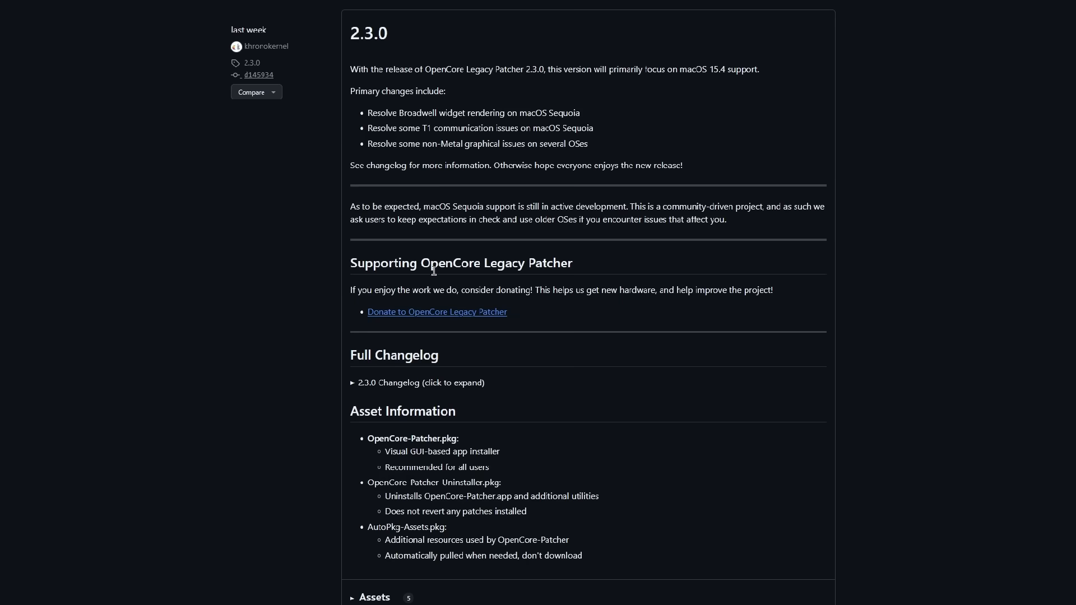
Step: Scroll the GitHub Releases page to the OpenCore Legacy Patcher 2.3.2 Latest entry
scroll("down", 3)
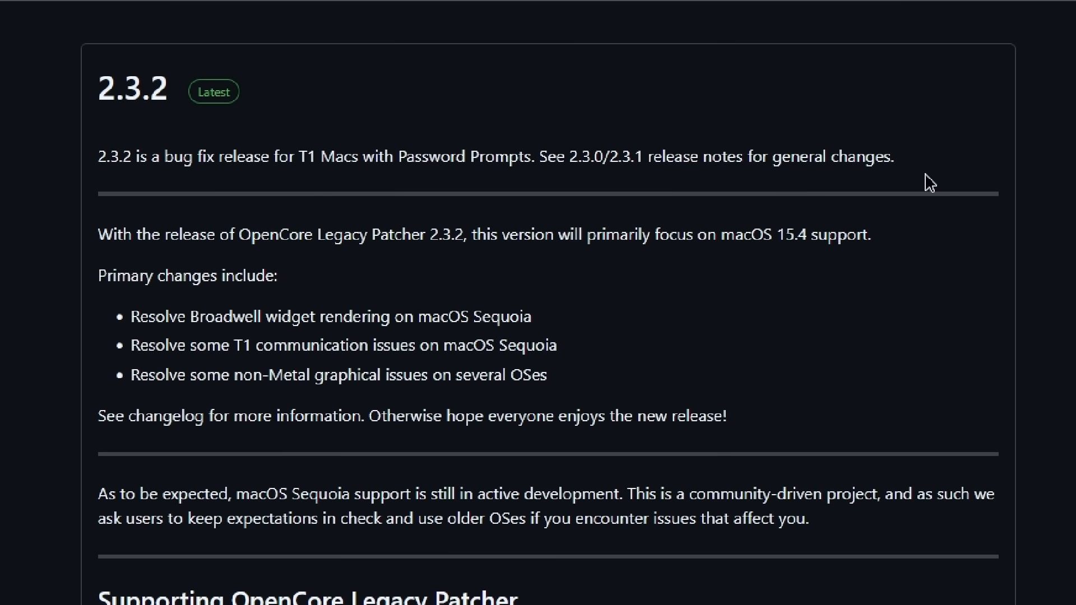
mouse_move(911, 191)
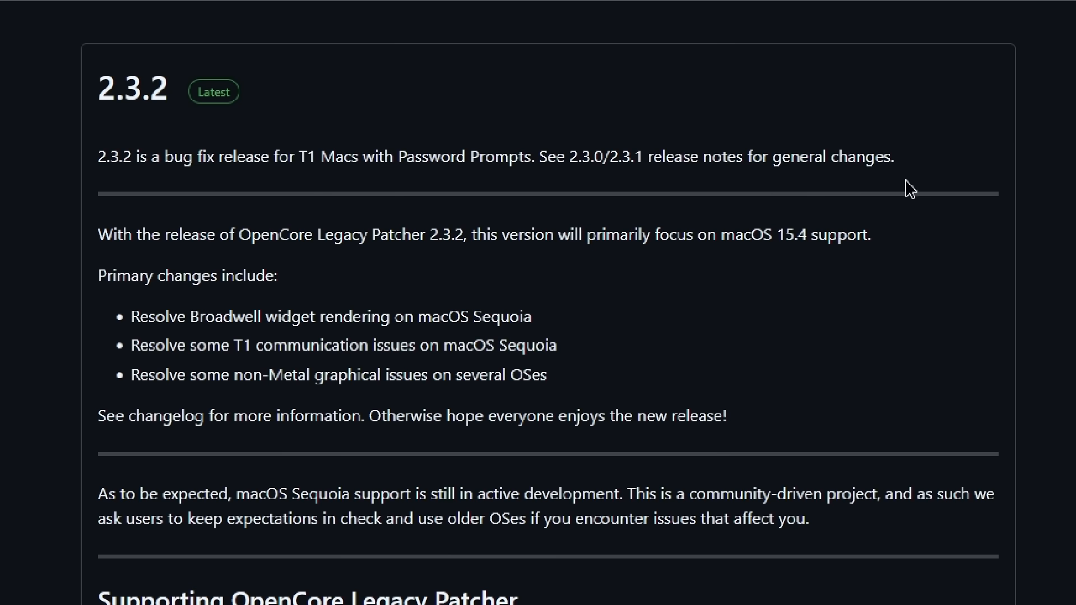